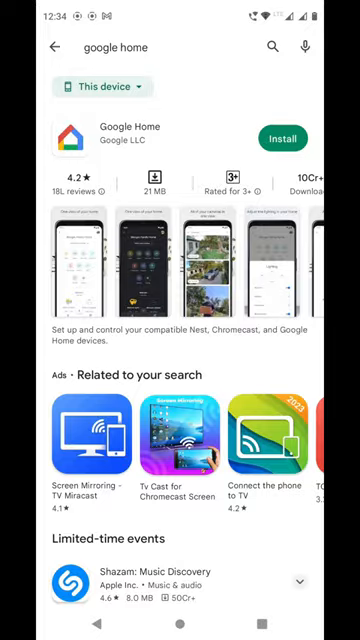
Install and launch the Google Home app from its Play Store listing
click(292, 138)
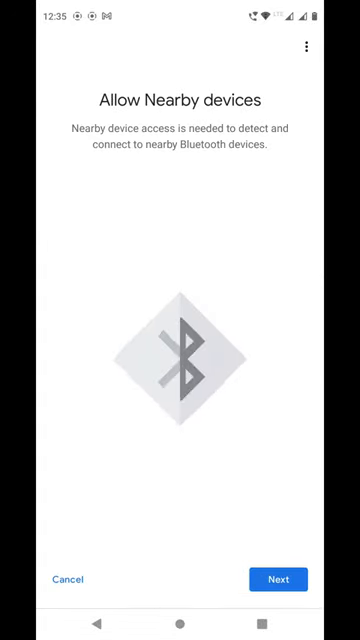
Allow Google Home to find and connect to nearby devices
click(278, 580)
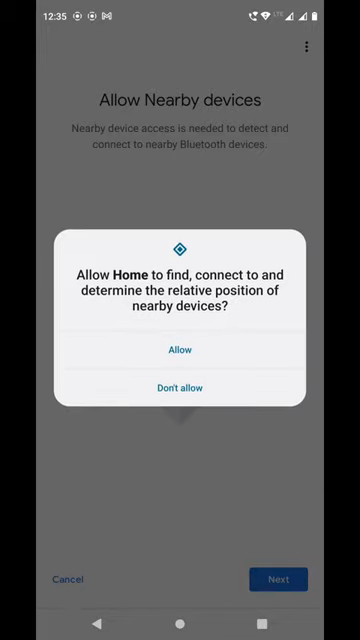
click(180, 348)
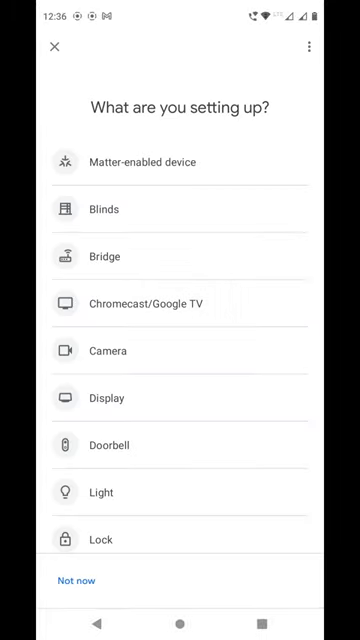
Choose Chromecast/Google TV as the device, then launch the Google TV app for the nearby TV
click(52, 48)
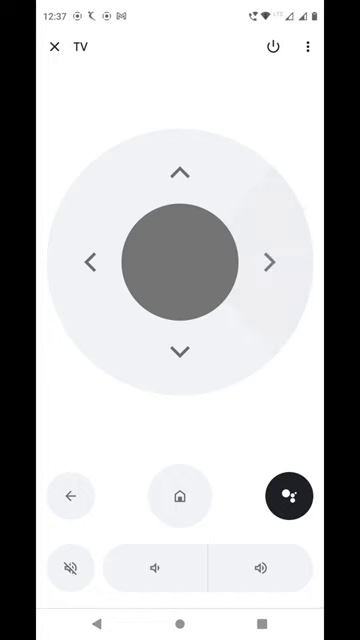
click(48, 46)
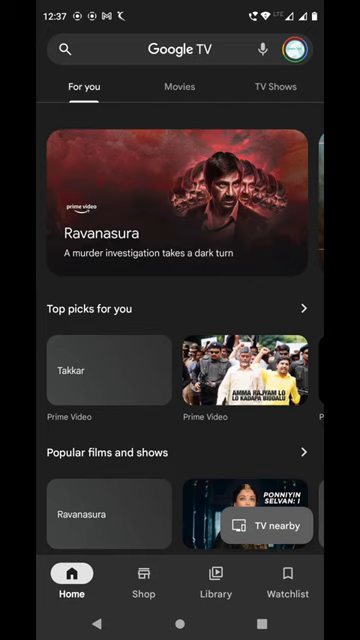